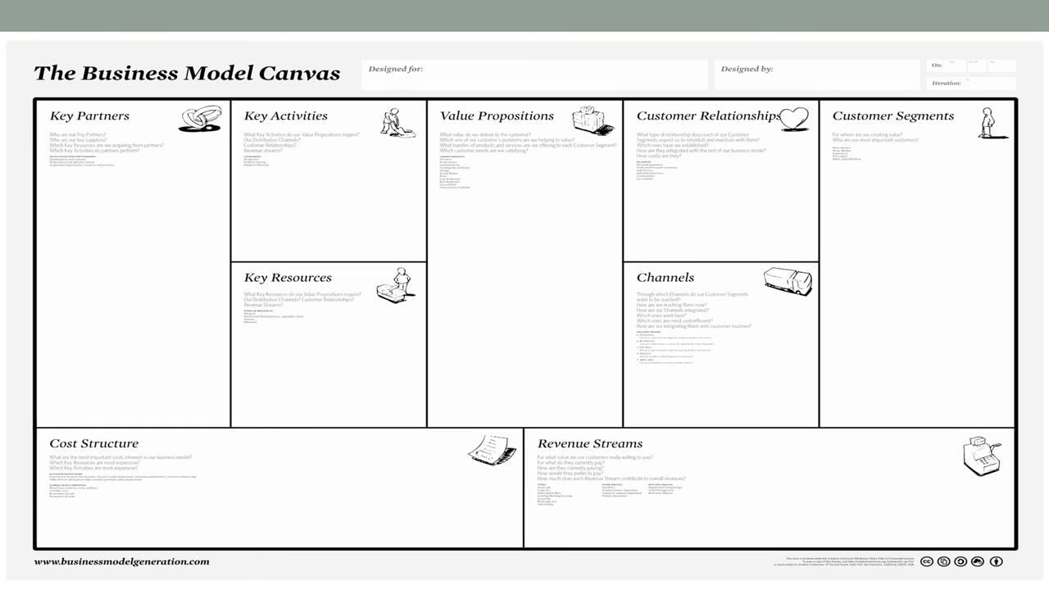
pyautogui.press('right')
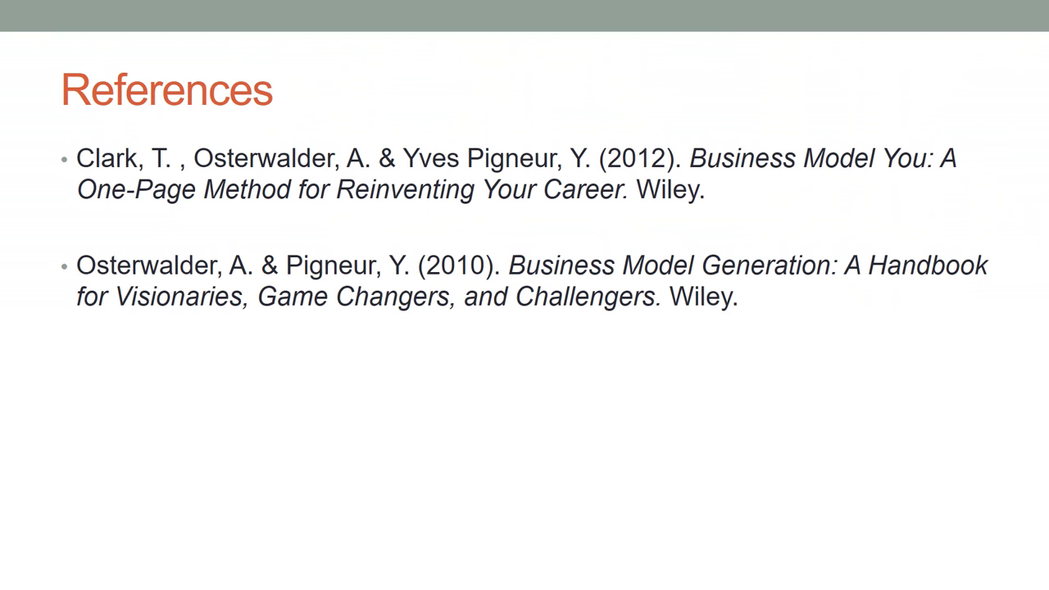